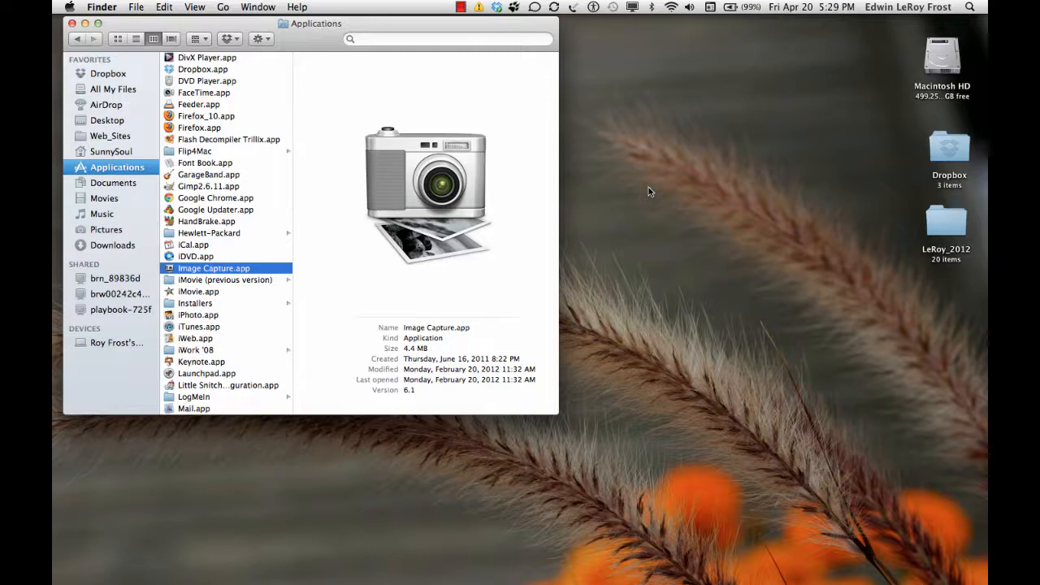
pyautogui.moveTo(390, 221)
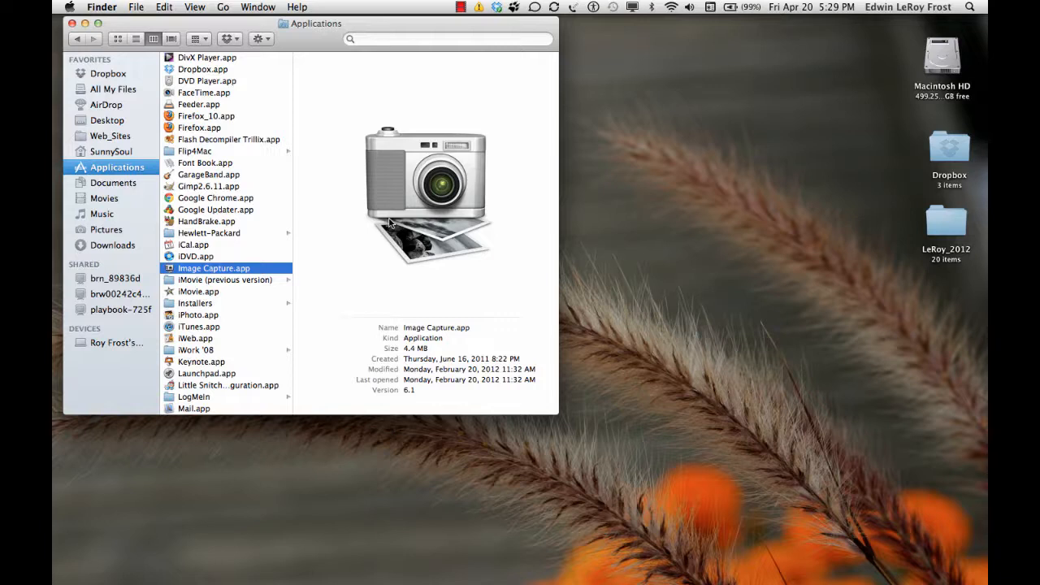
pyautogui.moveTo(305, 195)
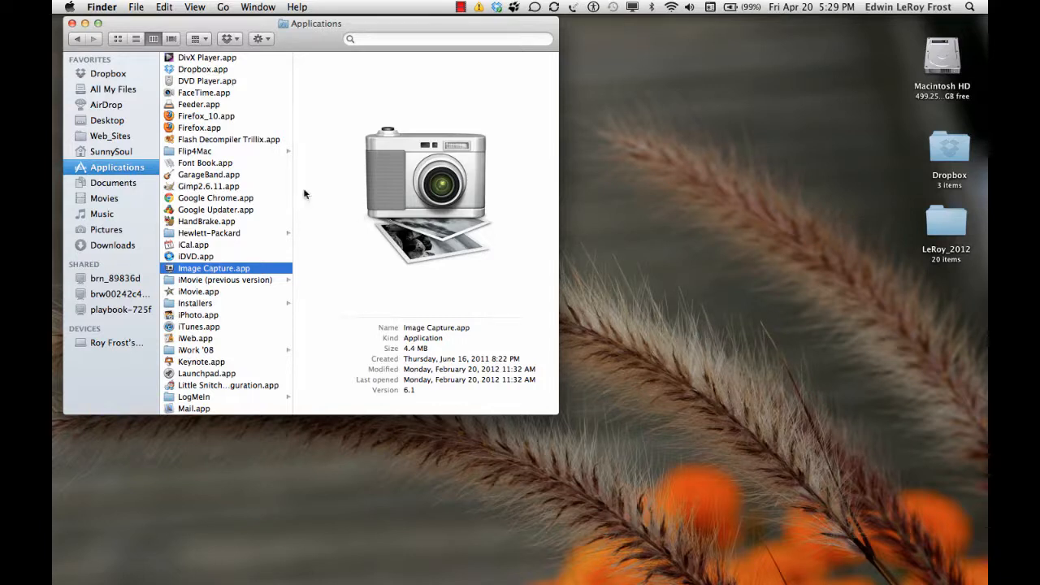
pyautogui.moveTo(123, 176)
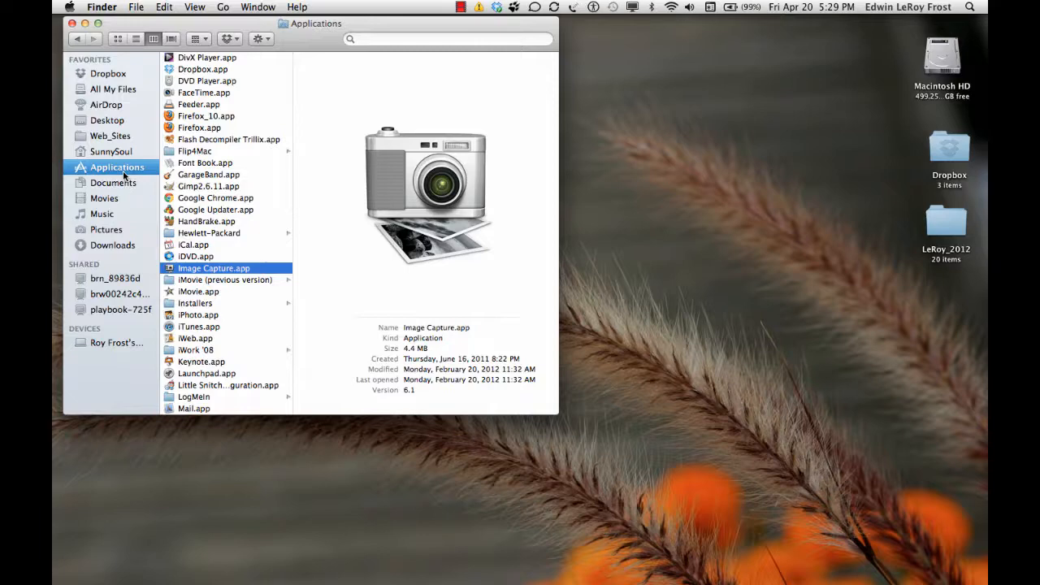
pyautogui.moveTo(169, 268)
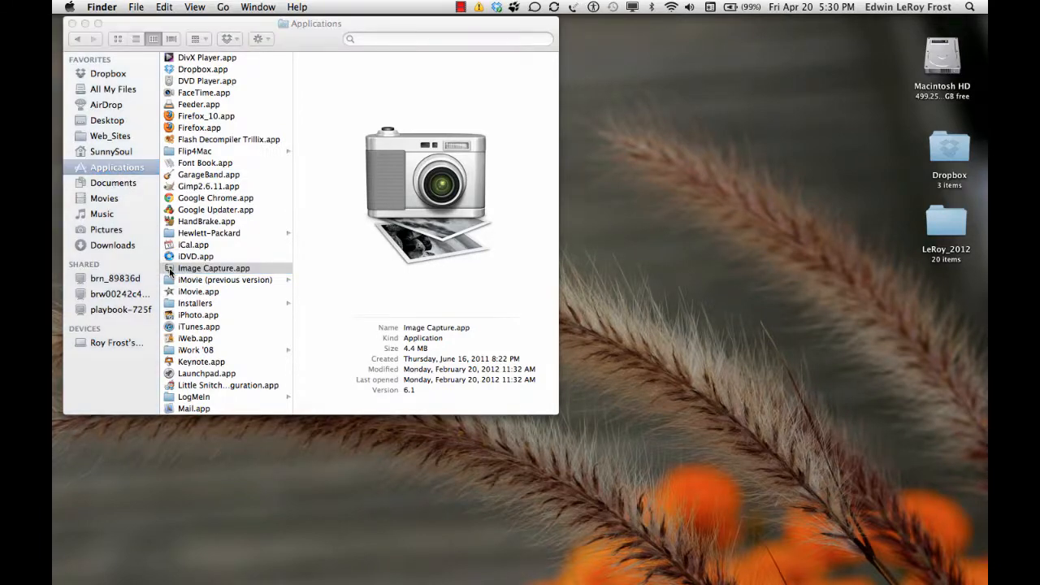
# - Launch Image Capture, set Desktop as the import destination, and reopen the destination choices
pyautogui.doubleClick(214, 268)
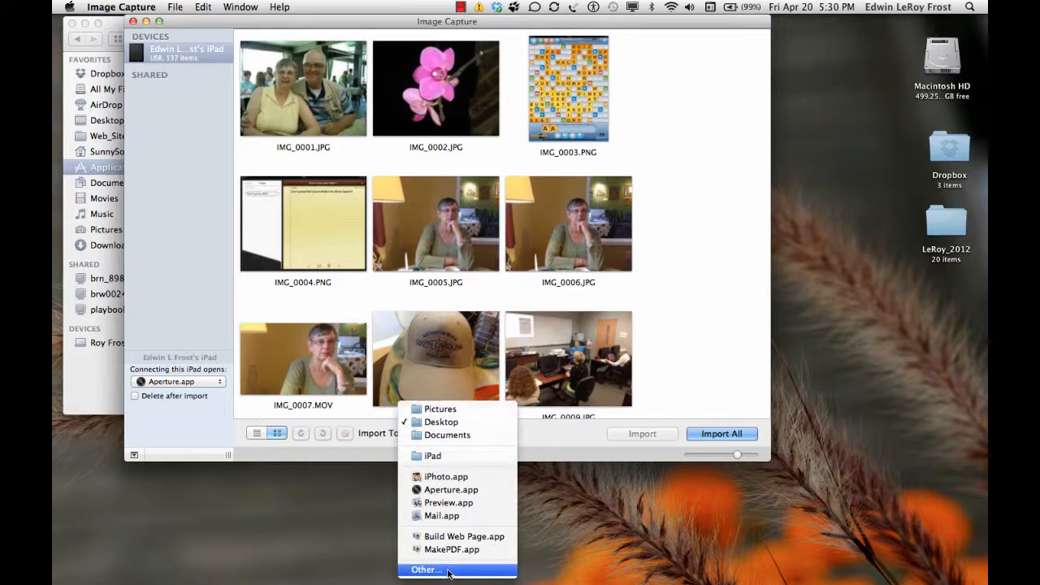
pyautogui.click(440, 423)
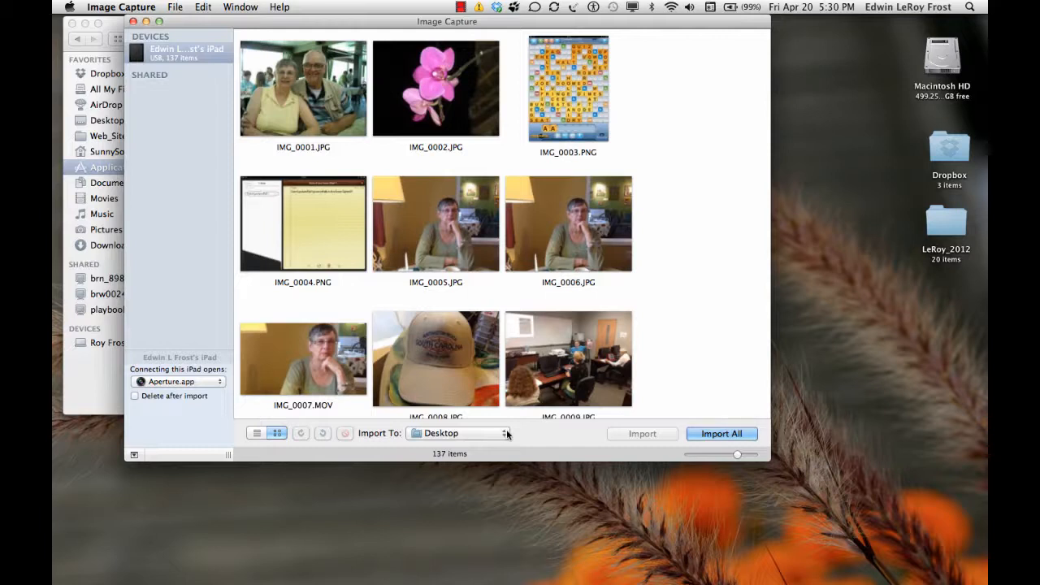
pyautogui.click(458, 432)
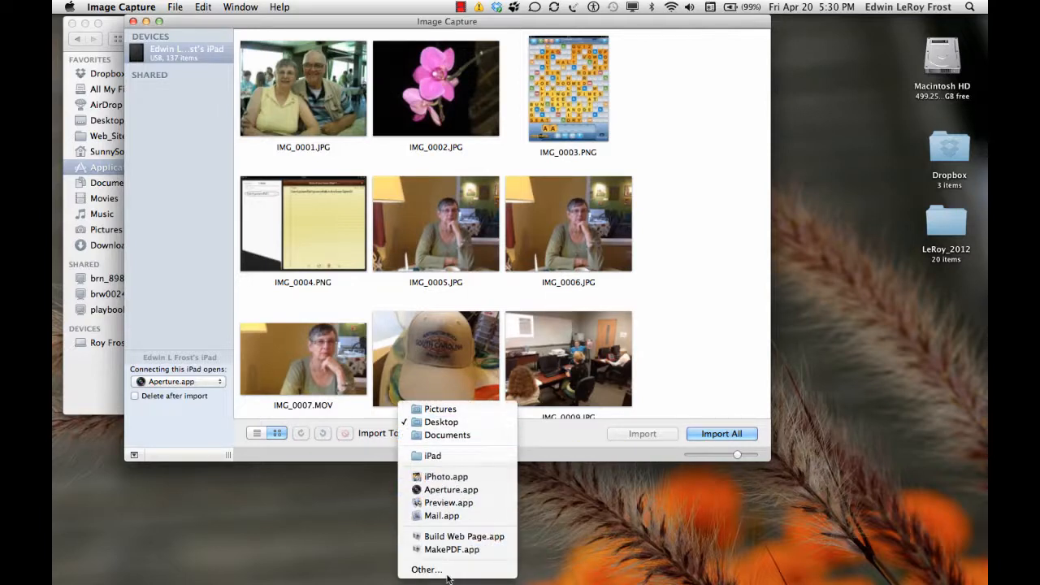
# - Via Other…, create a new desktop folder named 'iPad' as the import destination
pyautogui.click(431, 568)
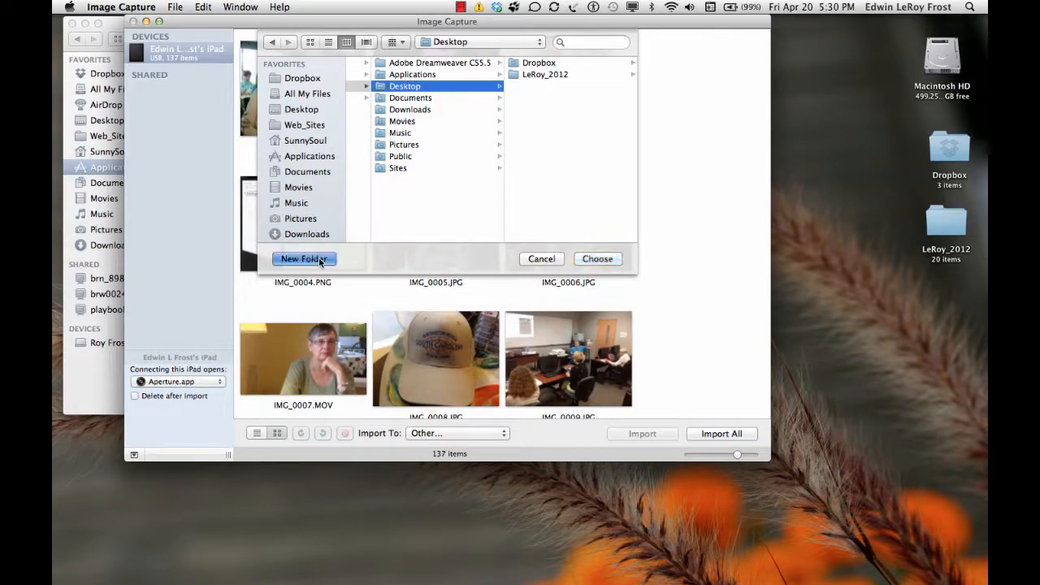
pyautogui.click(304, 258)
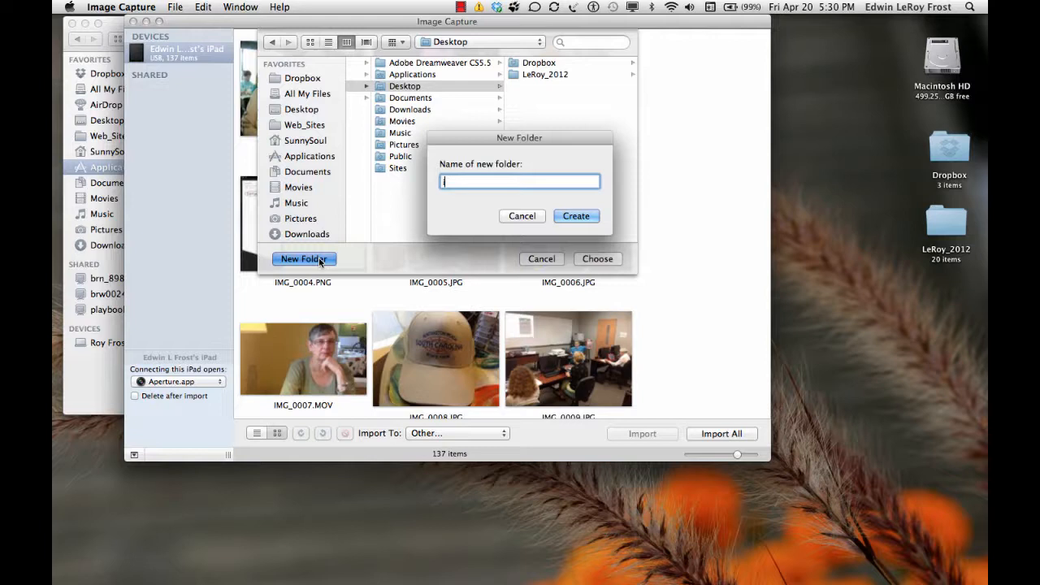
pyautogui.write('iPad')
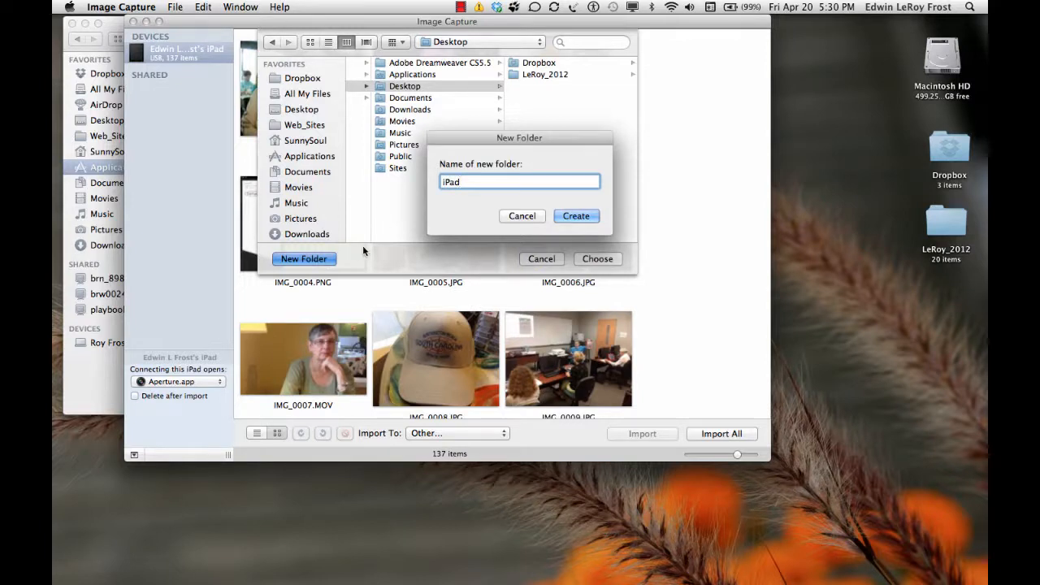
pyautogui.click(575, 214)
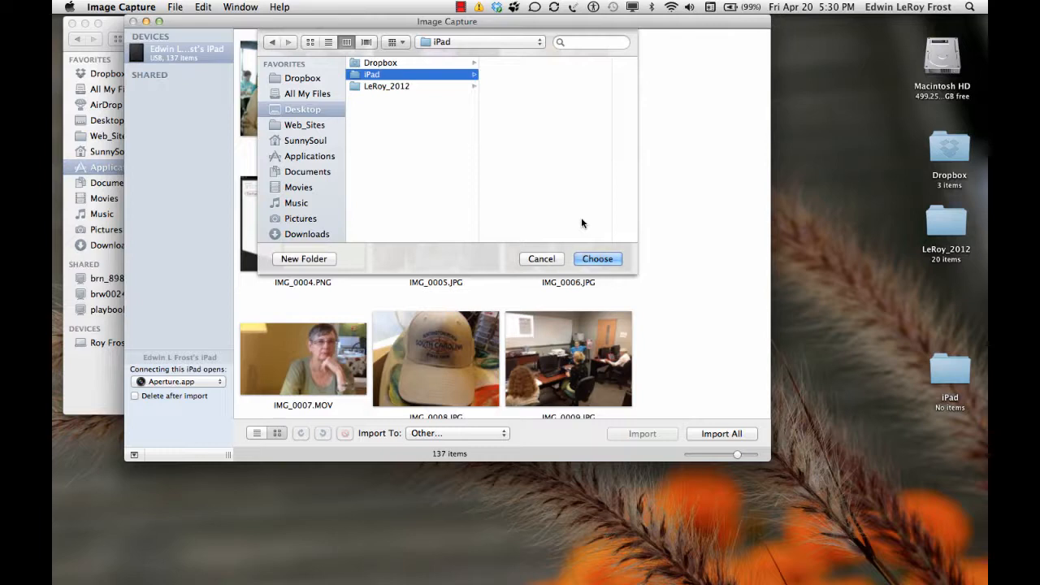
pyautogui.moveTo(619, 317)
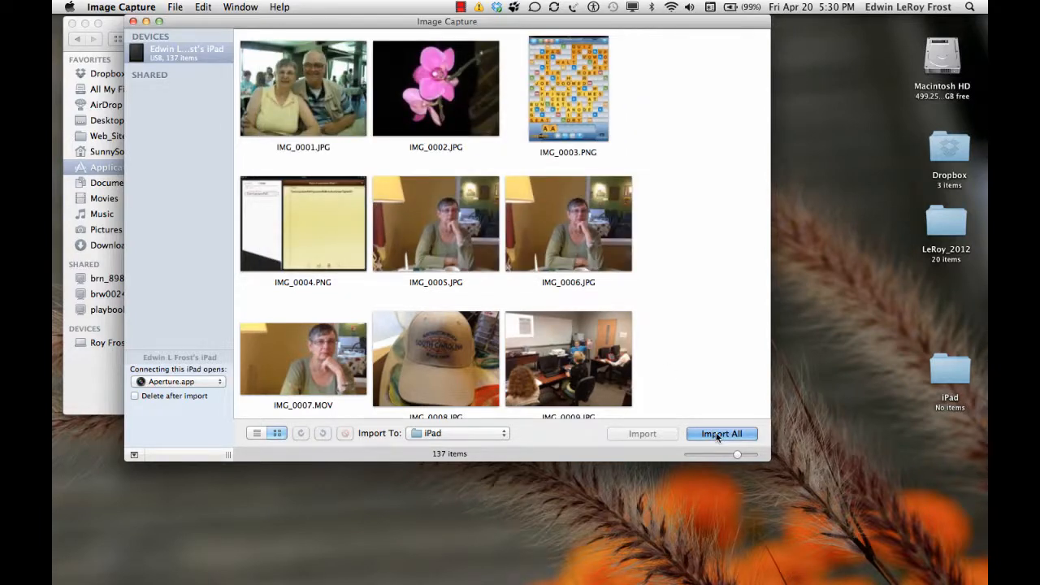
# - Import all 137 iPad photos into the iPad folder until every thumbnail shows a green checkmark
pyautogui.click(721, 432)
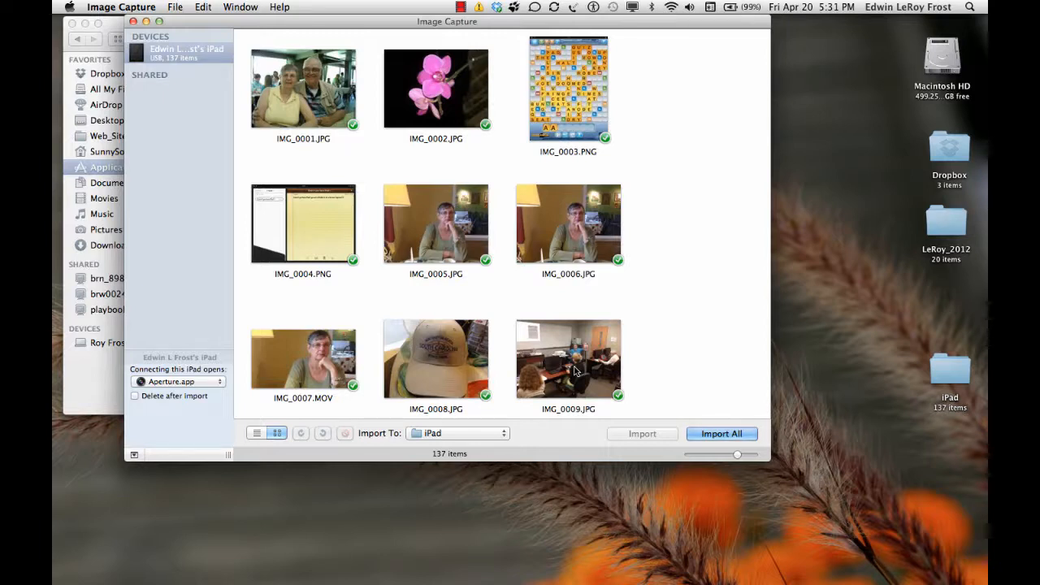
pyautogui.scroll(-3)
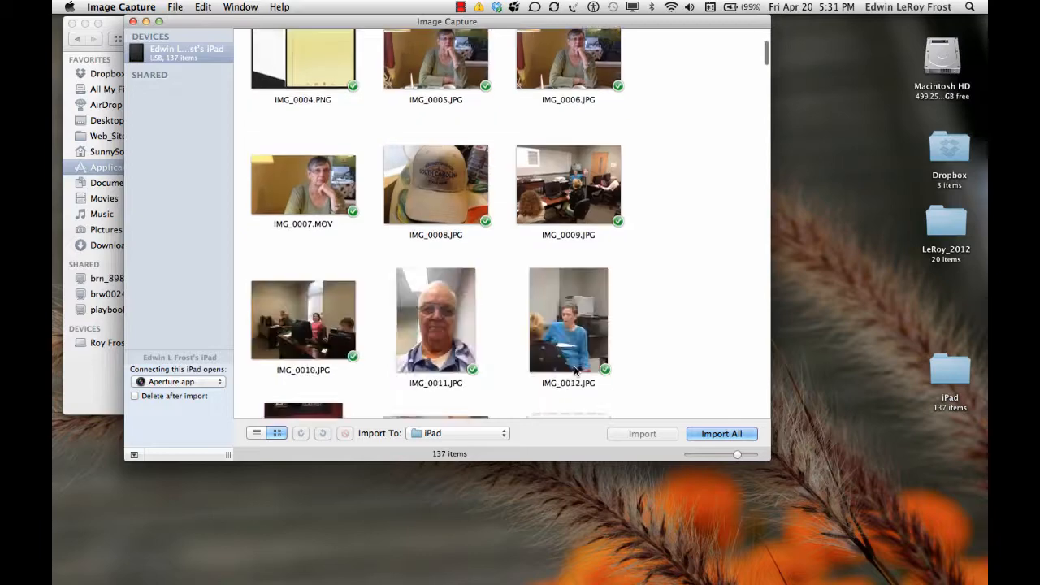
pyautogui.scroll(-3)
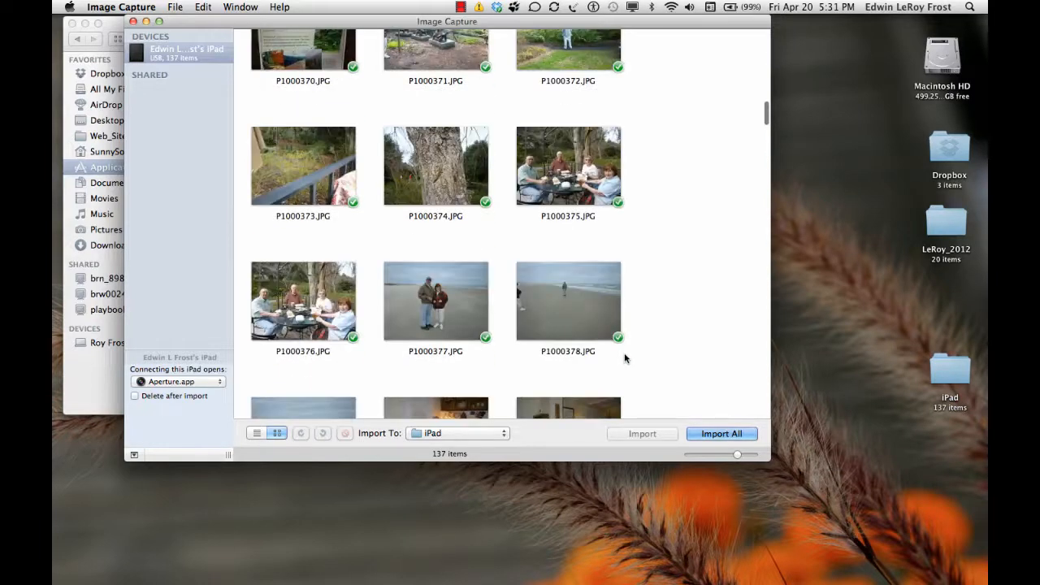
pyautogui.scroll(-3)
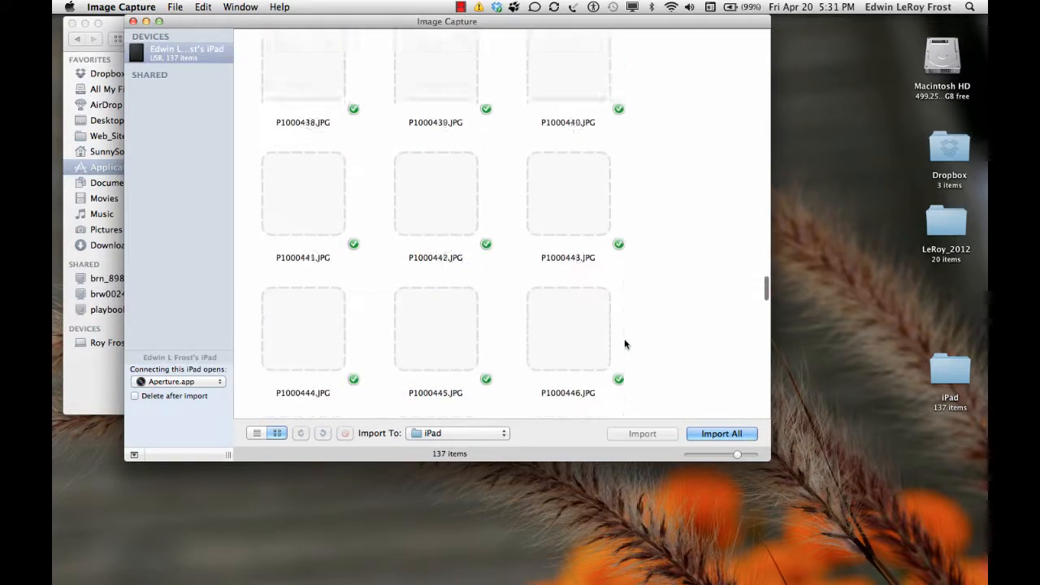
pyautogui.scroll(-3)
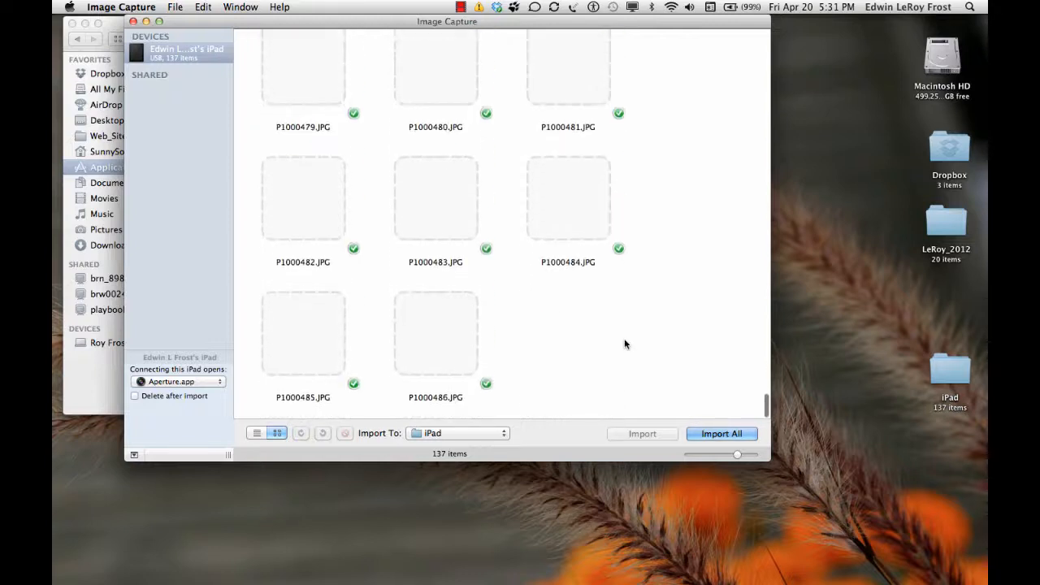